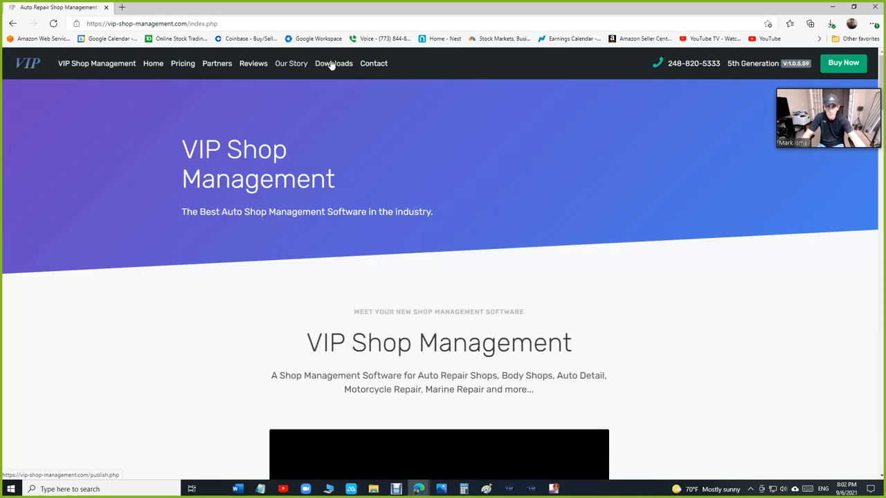
{"action": "mouse_move", "coordinate": [331, 74]}
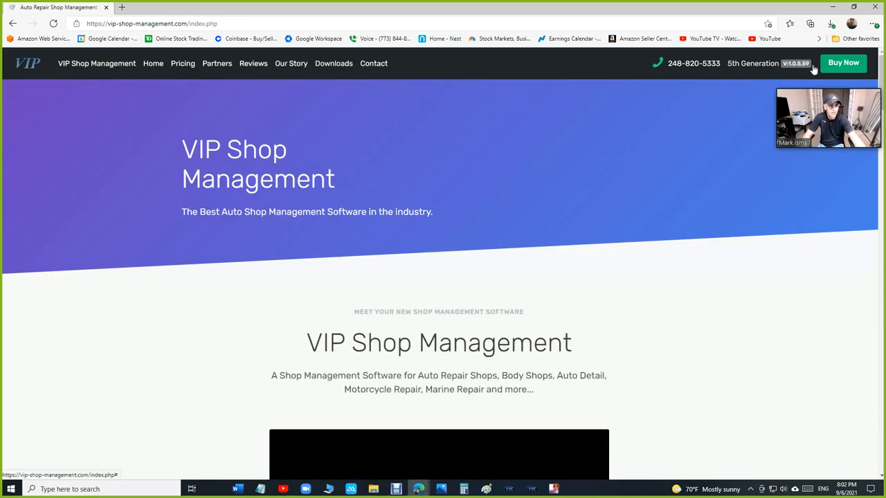
Switch from the Chrome website to the shop software's blank New Estimate screen.
{"action": "left_click", "coordinate": [842, 62]}
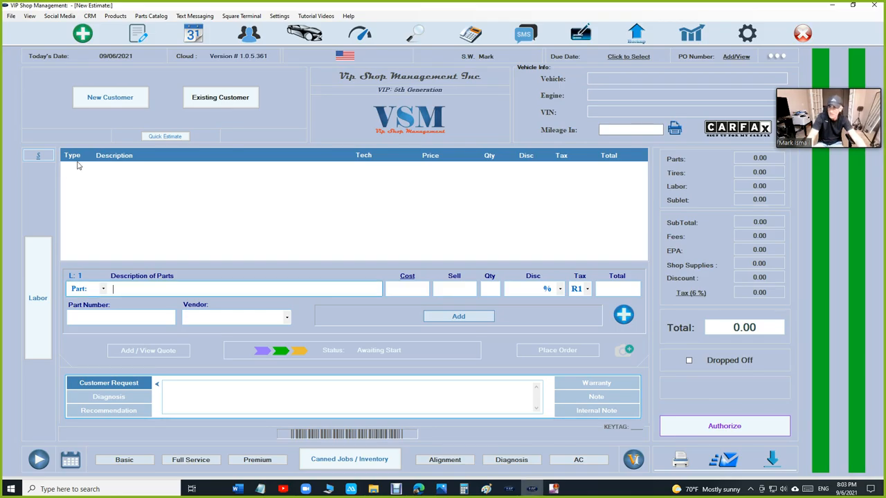
{"action": "mouse_move", "coordinate": [135, 169]}
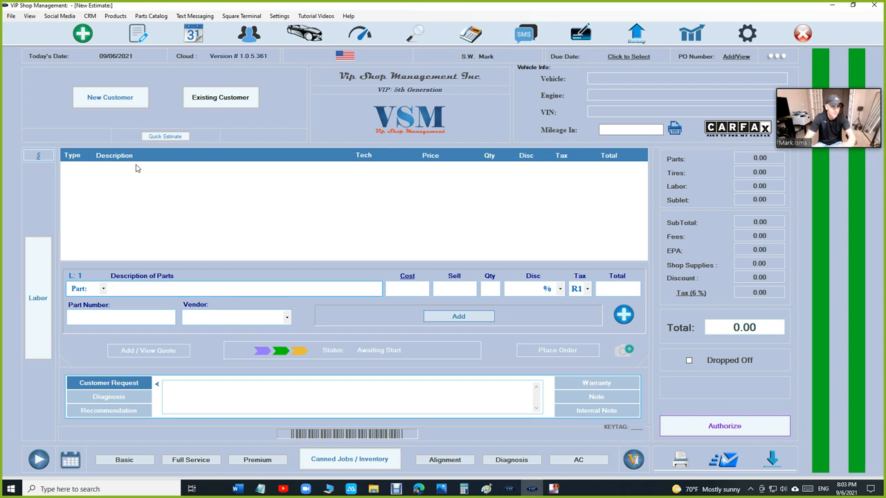
Launch Nexpart parts lookup from the saved Jeep Grand Cherokee estimate, then from the Honda Civic estimate.
{"action": "left_click", "coordinate": [208, 289]}
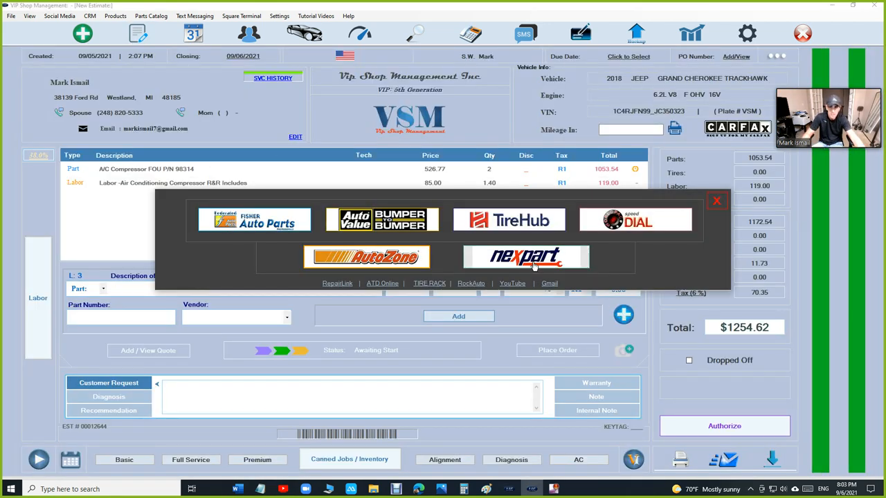
{"action": "left_click", "coordinate": [526, 256]}
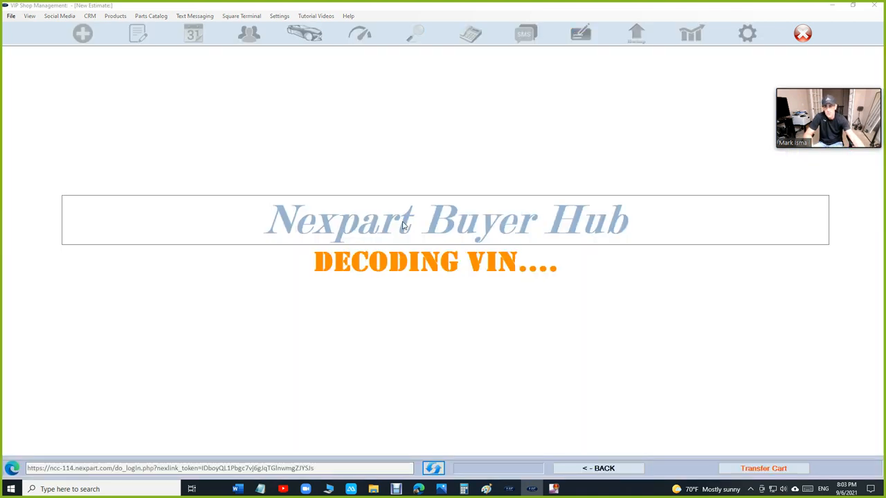
{"action": "mouse_move", "coordinate": [384, 211]}
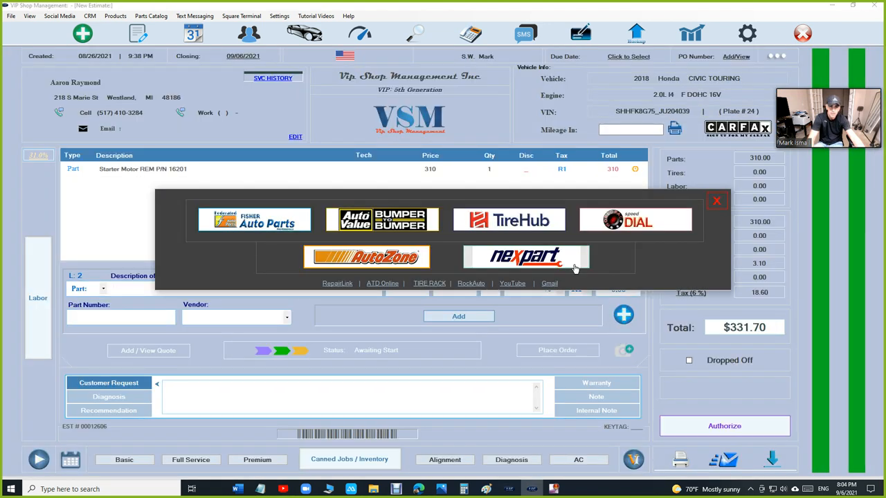
{"action": "left_click", "coordinate": [526, 256]}
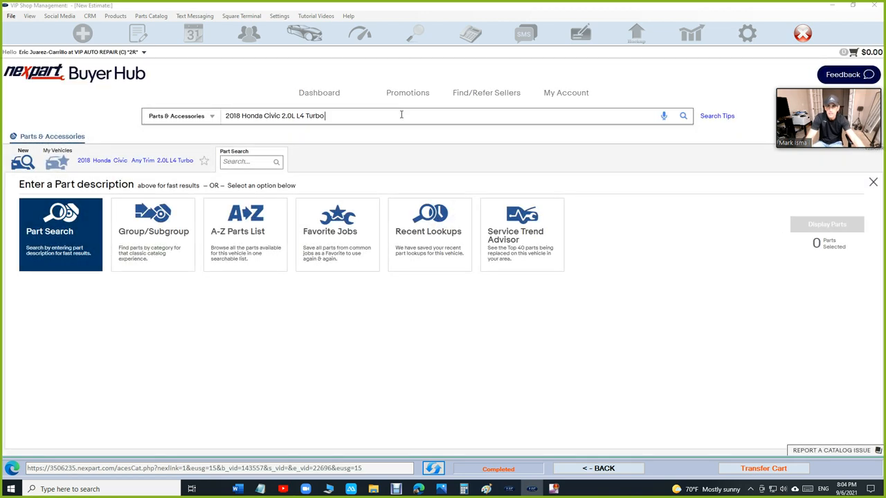
Search Nexpart for 'start', view the sellers dashboard skipping its tour, and return to the Civic estimate.
{"action": "type", "text": "start"}
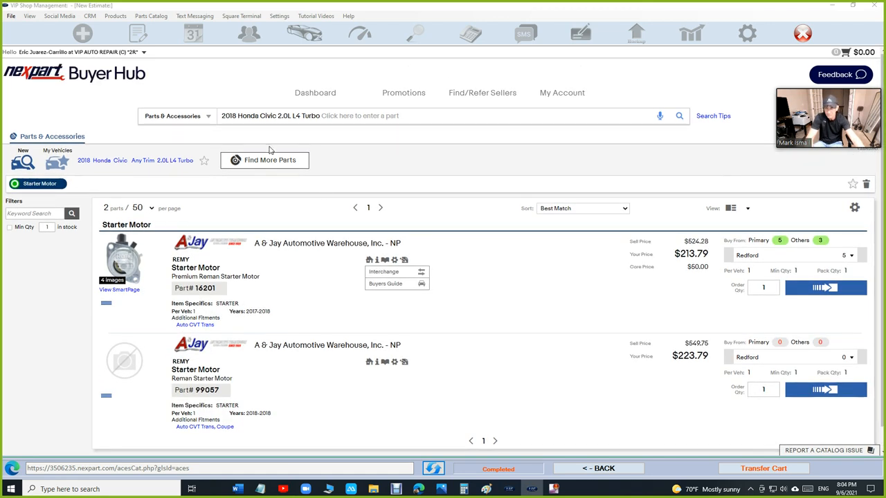
{"action": "mouse_move", "coordinate": [238, 163]}
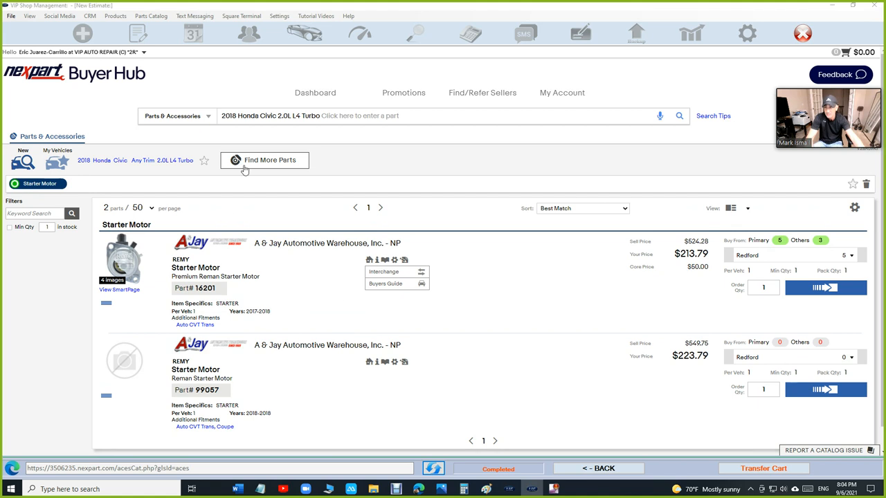
{"action": "left_click", "coordinate": [316, 91]}
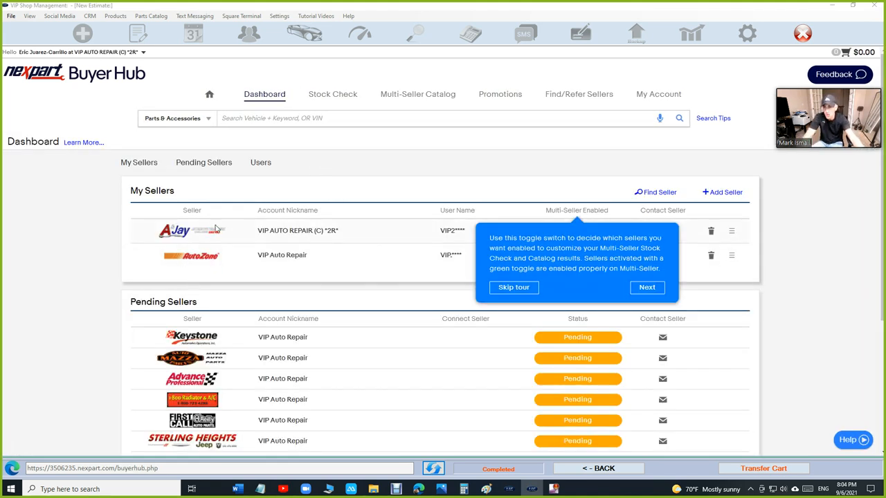
{"action": "left_click", "coordinate": [647, 287]}
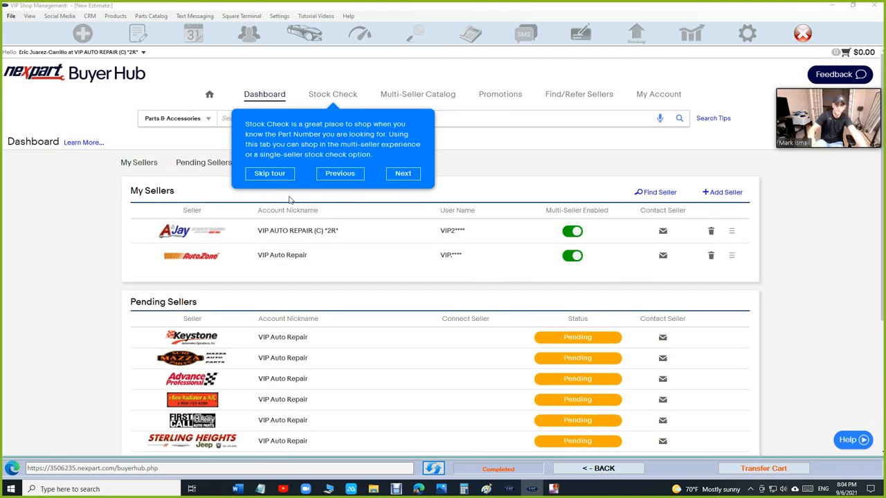
{"action": "left_click", "coordinate": [269, 174]}
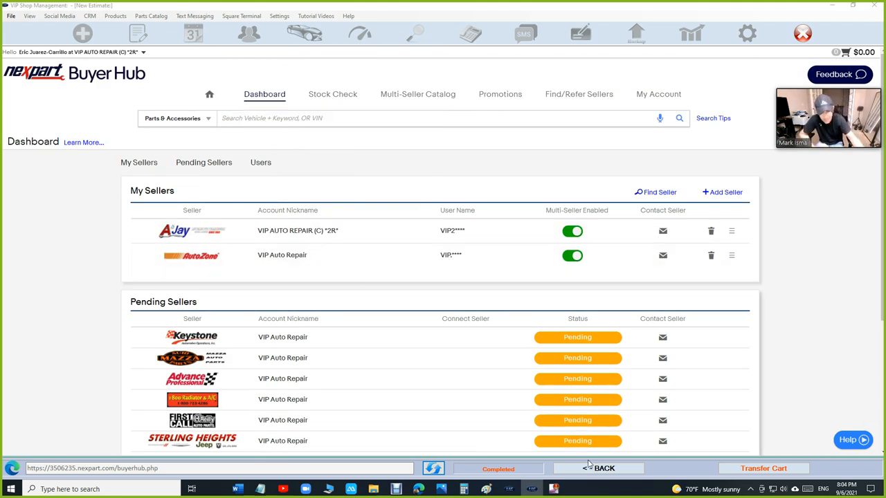
{"action": "left_click", "coordinate": [138, 34]}
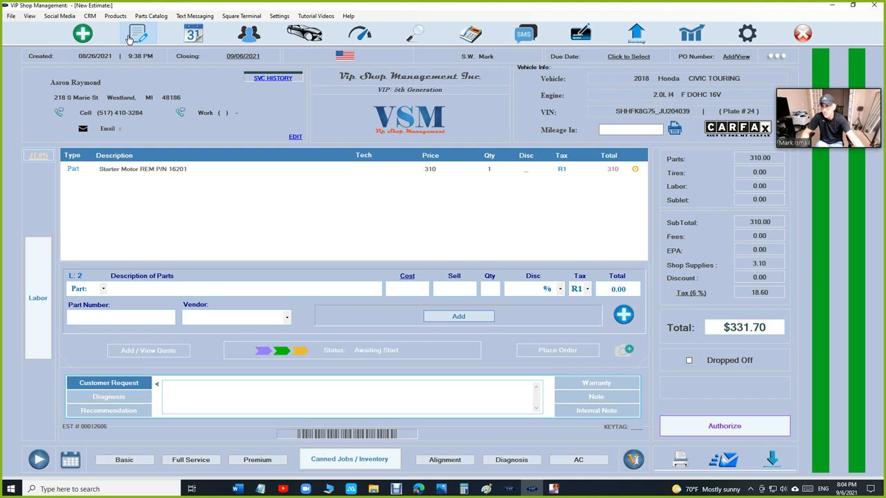
On the Jeep estimate, check text messaging subscription details and draft a ready-for-pickup text without sending.
{"action": "left_click", "coordinate": [144, 33]}
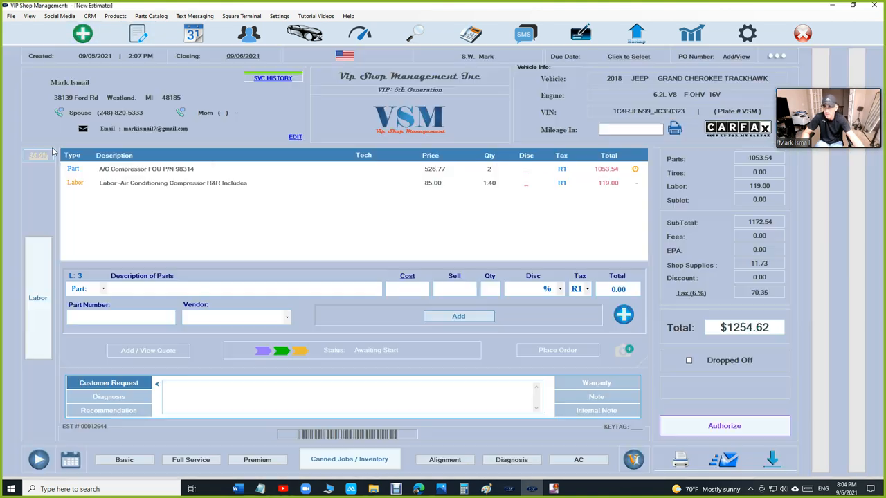
{"action": "left_click", "coordinate": [523, 33]}
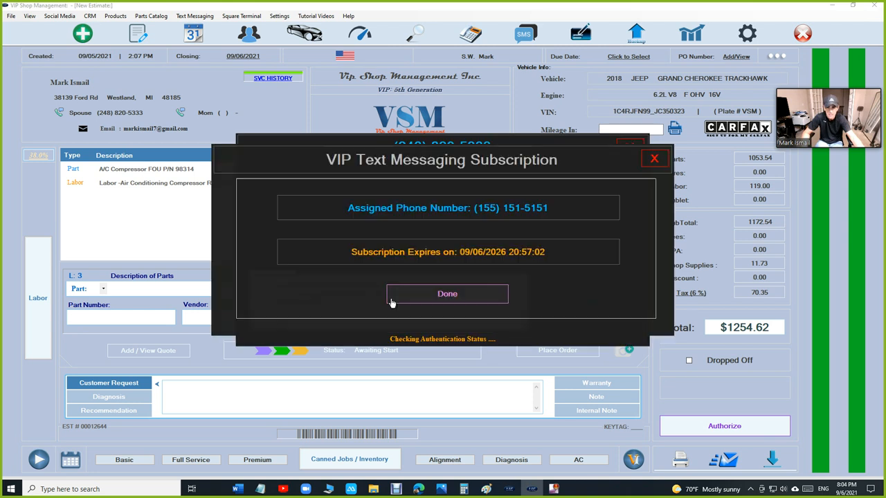
{"action": "left_click", "coordinate": [447, 293]}
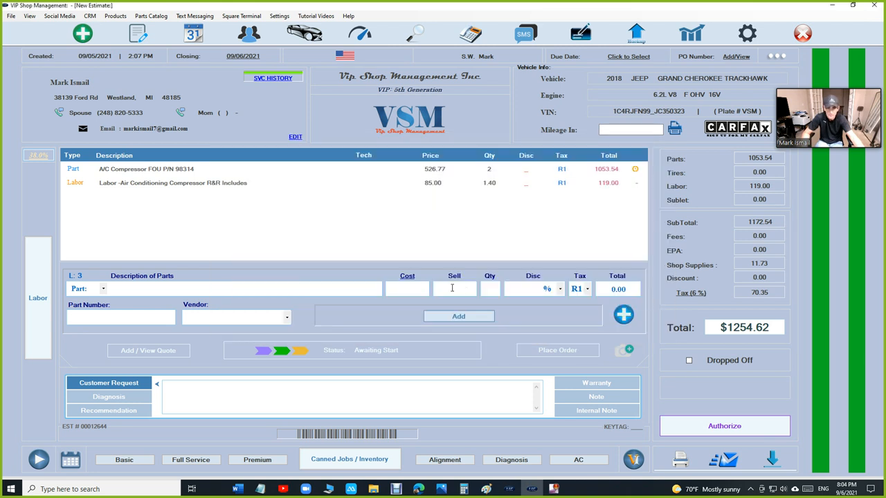
{"action": "left_click", "coordinate": [525, 34]}
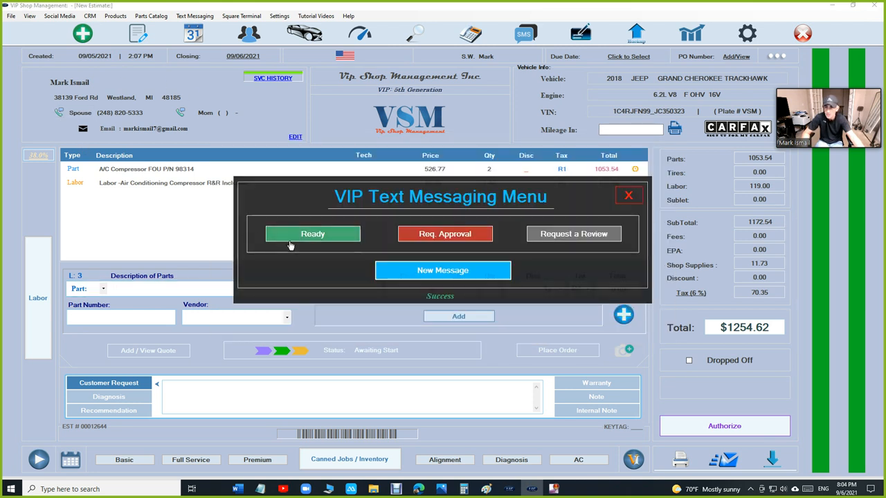
{"action": "left_click", "coordinate": [313, 232]}
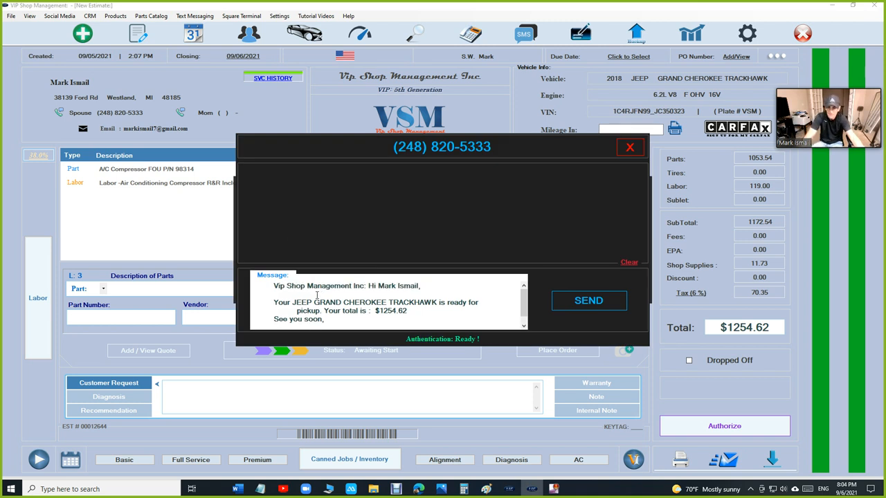
{"action": "double_click", "coordinate": [313, 285]}
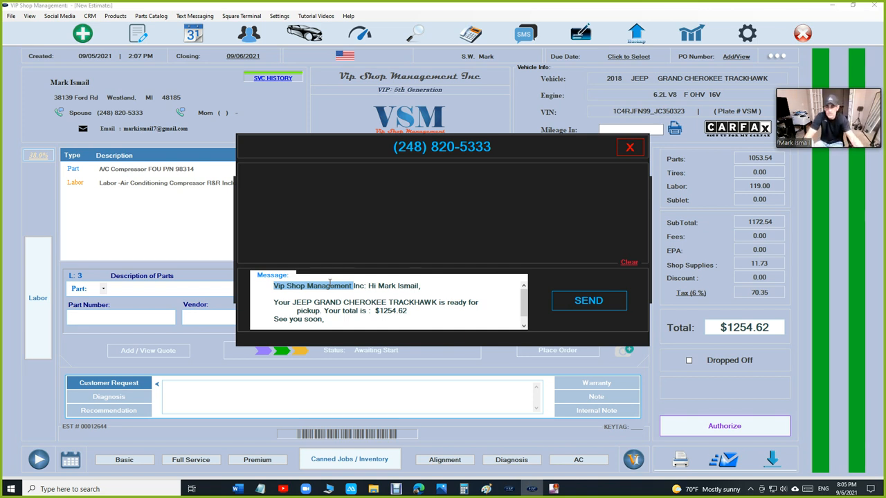
{"action": "mouse_move", "coordinate": [327, 299]}
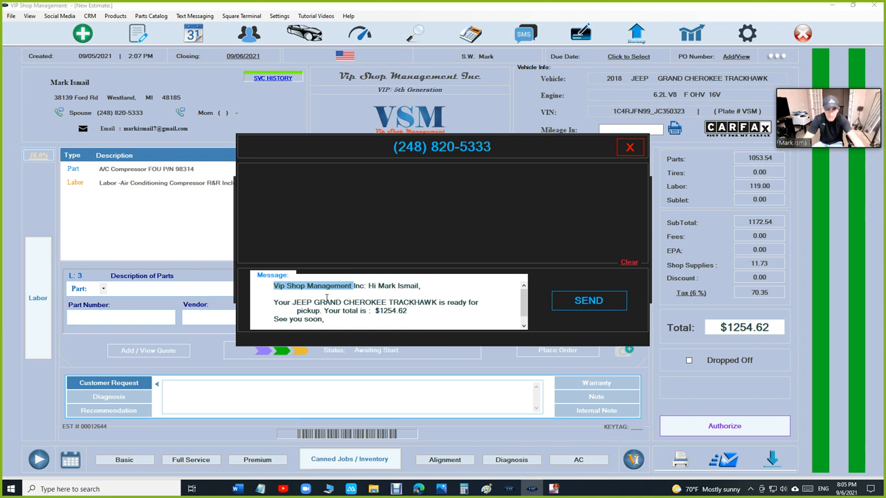
{"action": "left_click", "coordinate": [630, 146]}
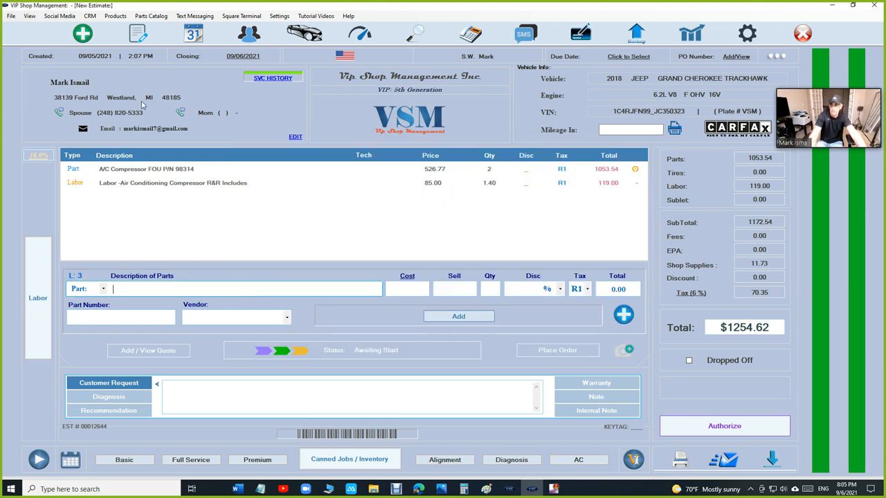
Draft an approval-request text without sending, then move to the website's pricing page in Chrome.
{"action": "left_click", "coordinate": [520, 33]}
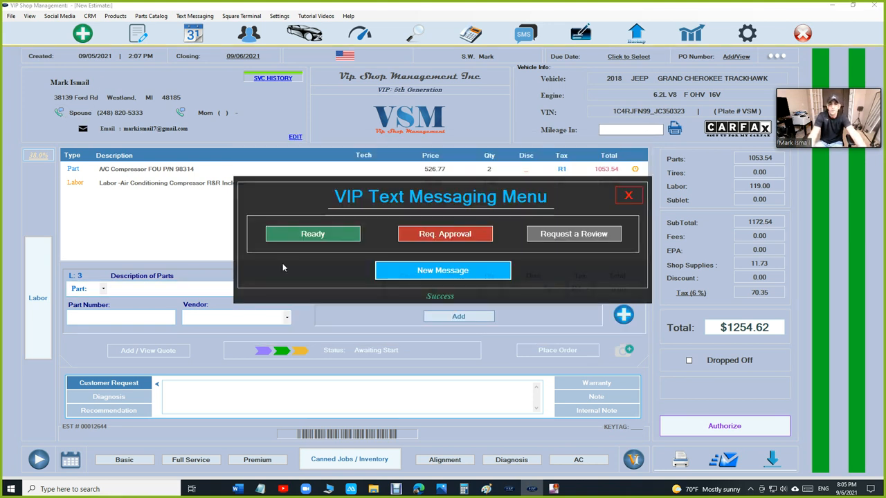
{"action": "left_click", "coordinate": [442, 270]}
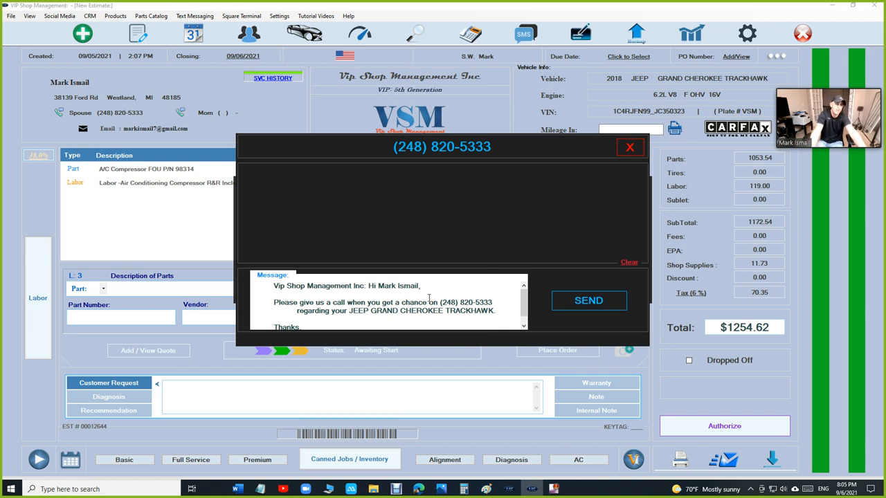
{"action": "left_click", "coordinate": [630, 147]}
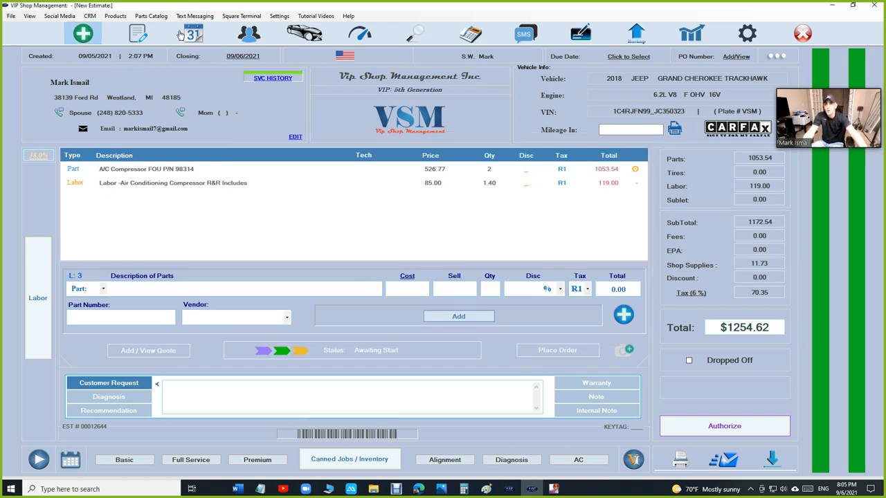
{"action": "left_click", "coordinate": [84, 32]}
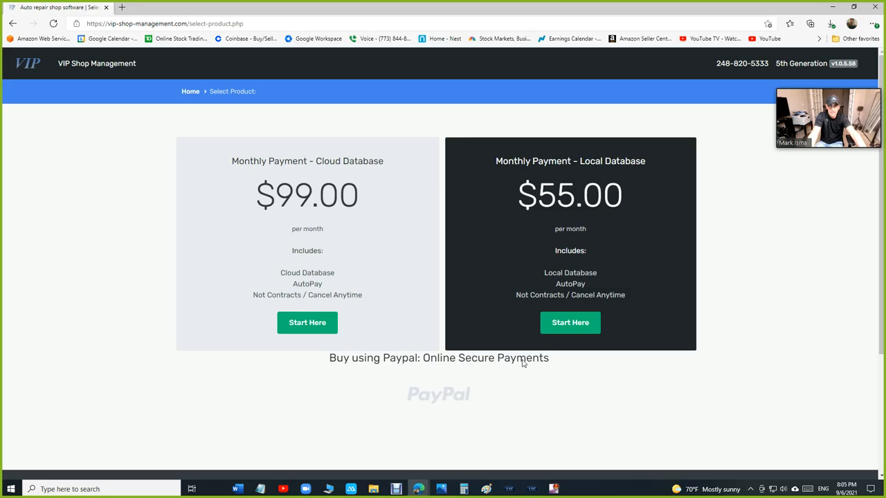
{"action": "mouse_move", "coordinate": [501, 316]}
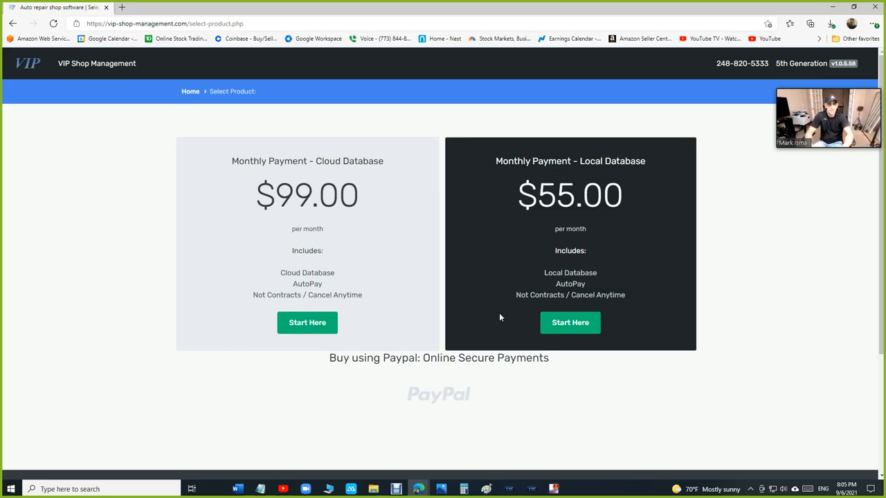